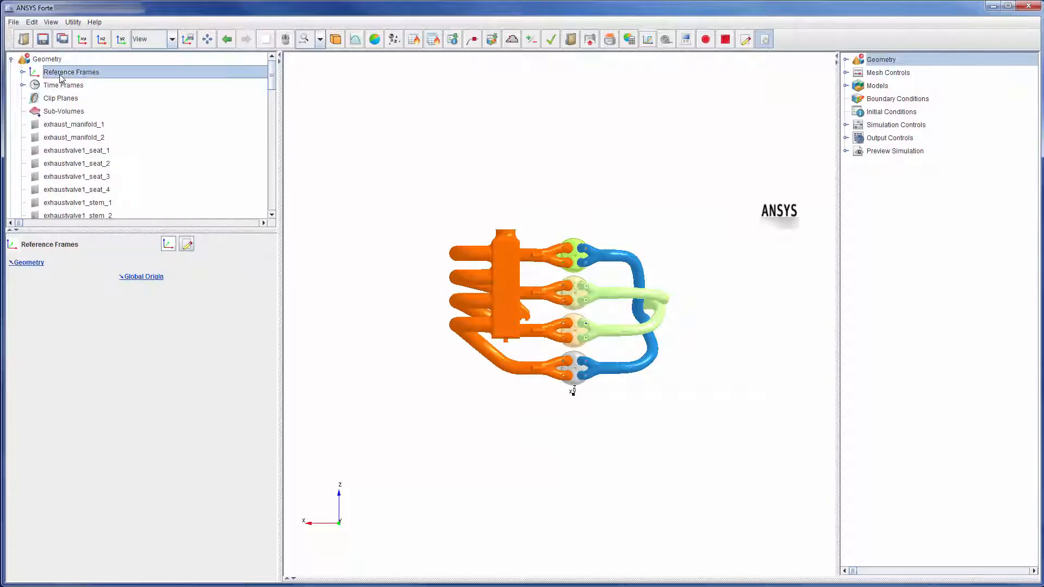
pyautogui.moveTo(111, 85)
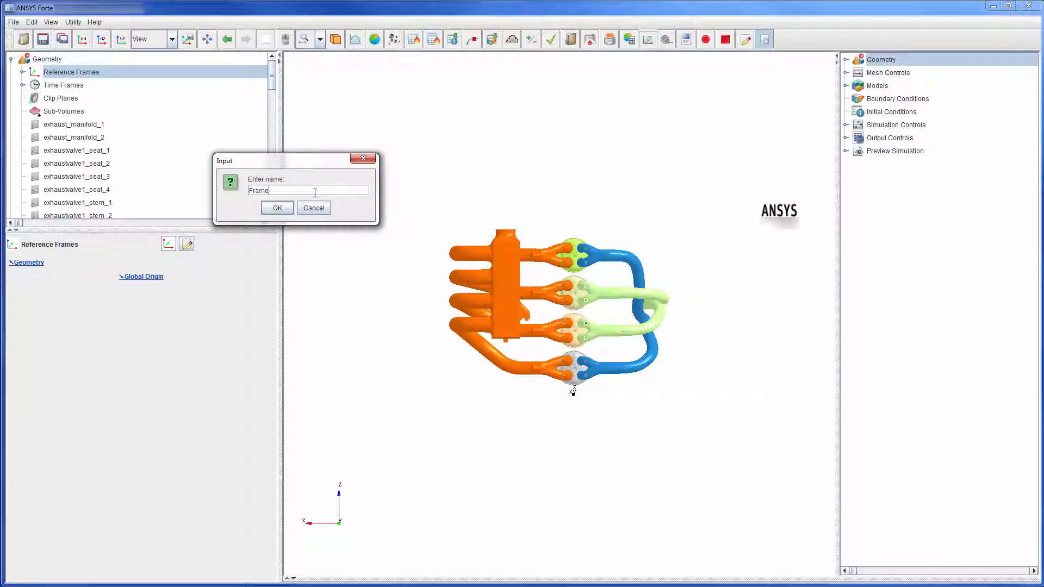
# - Name the new frame Frame-C1 and set its origin to Y = 0.19 and Z = 35.1 cm
pyautogui.click(276, 208)
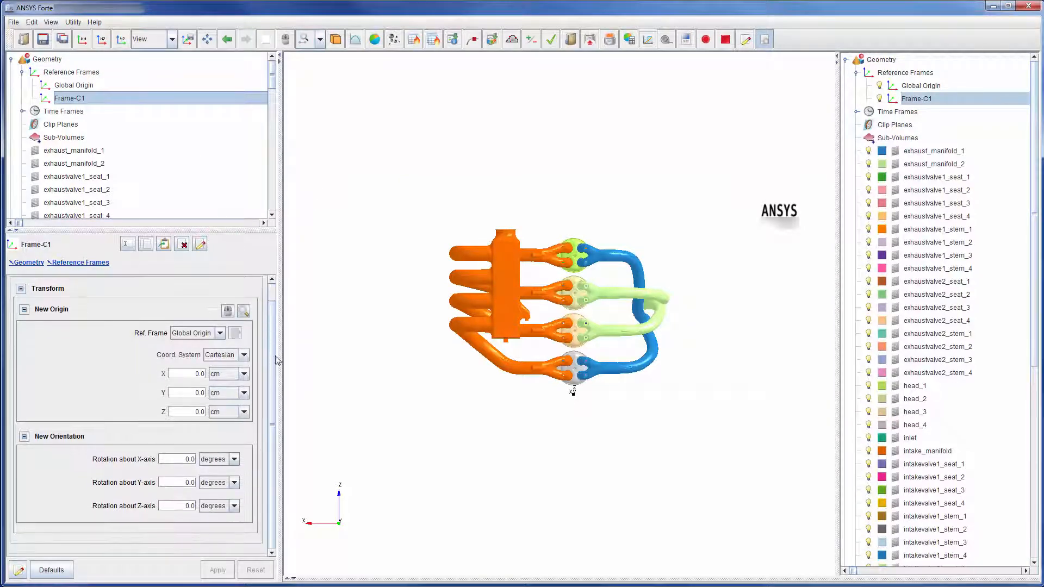
pyautogui.click(194, 393)
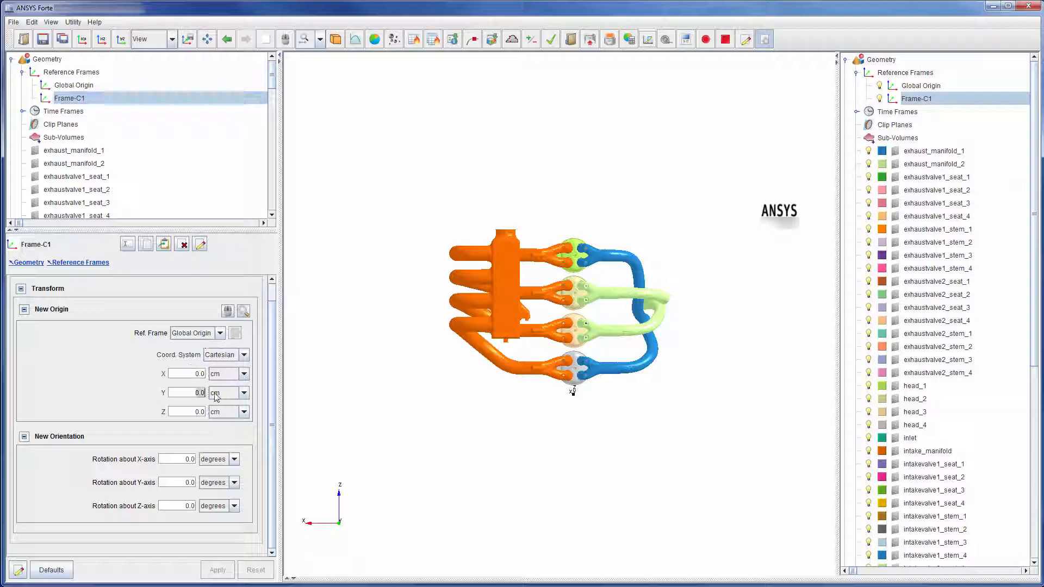
pyautogui.write('0.19')
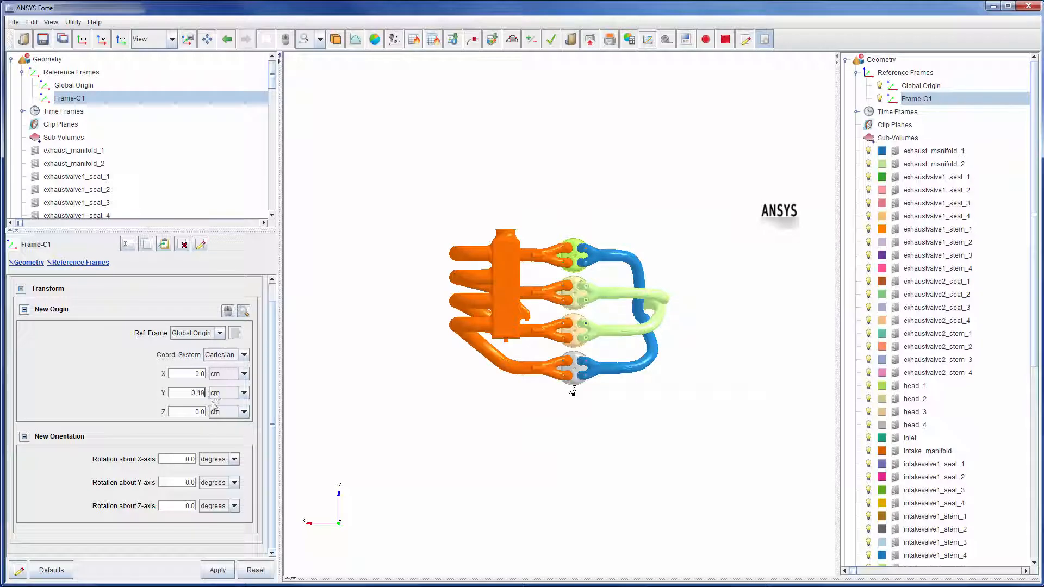
pyautogui.click(194, 411)
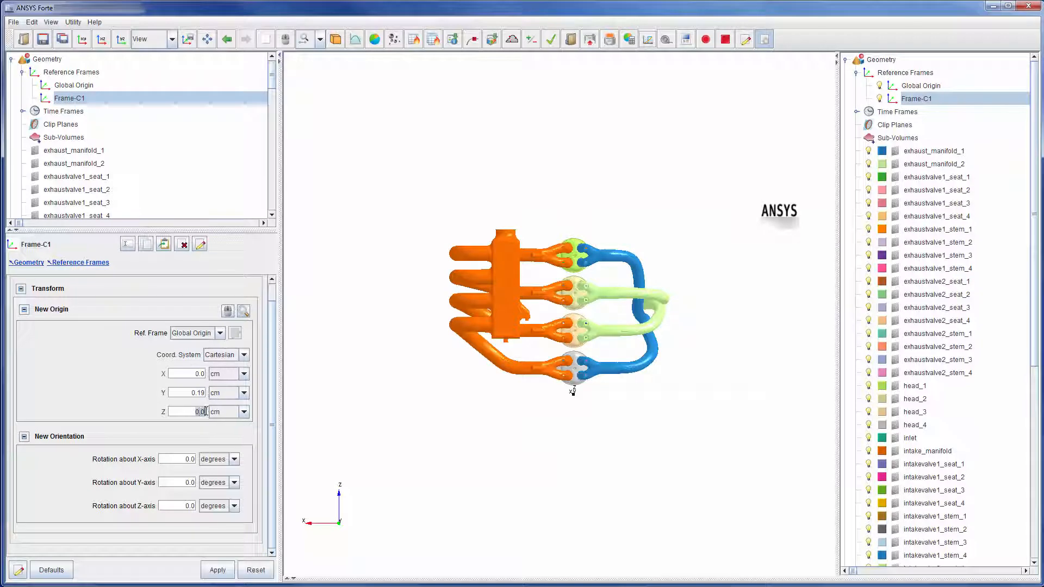
pyautogui.write('35.1')
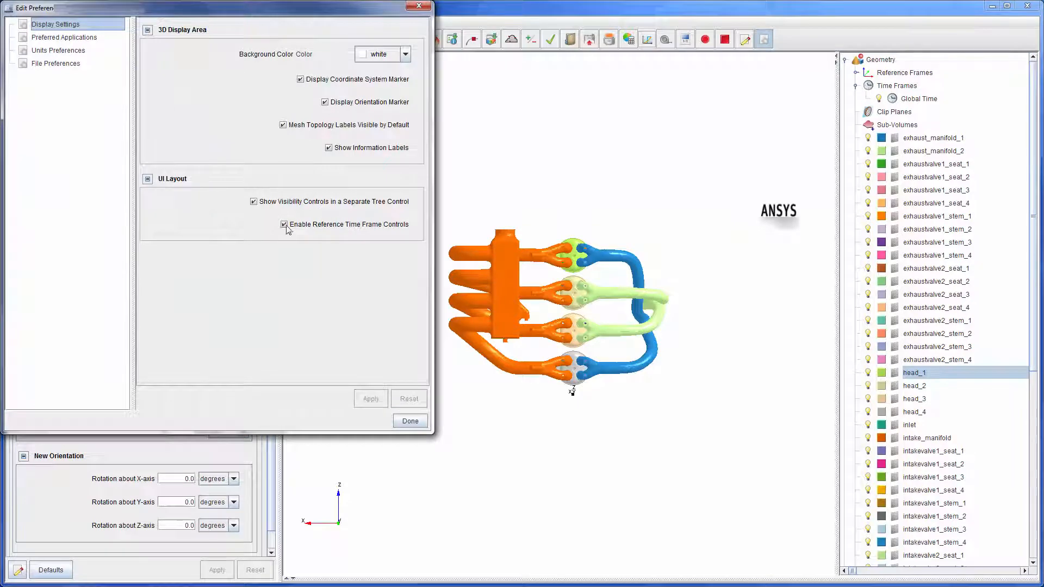
# - Enable reference time frame controls in Preferences so Global Time appears
pyautogui.click(410, 421)
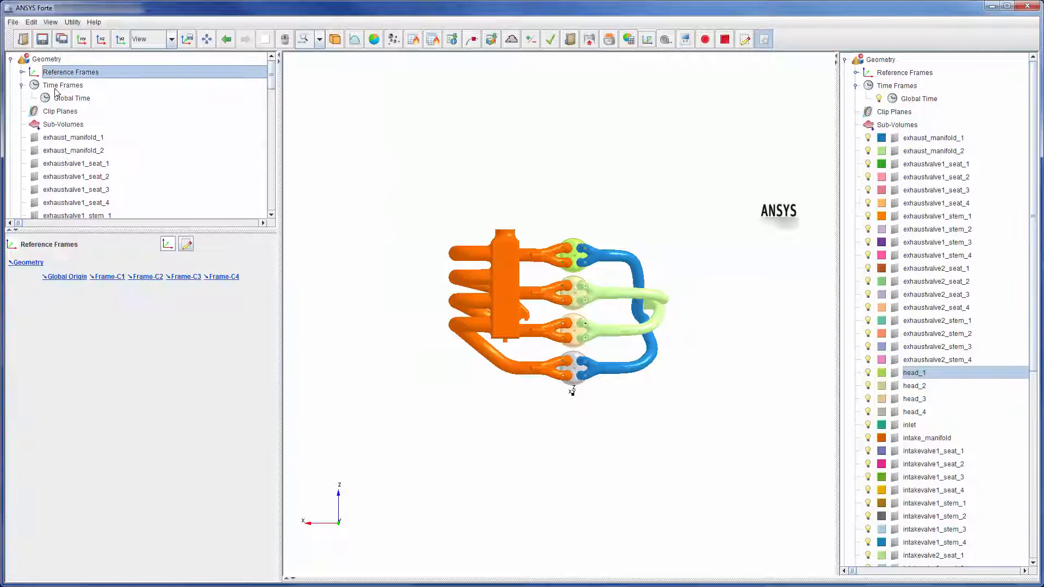
# - Add a new time frame named Cylinder-1 under Time Frames
pyautogui.click(62, 85)
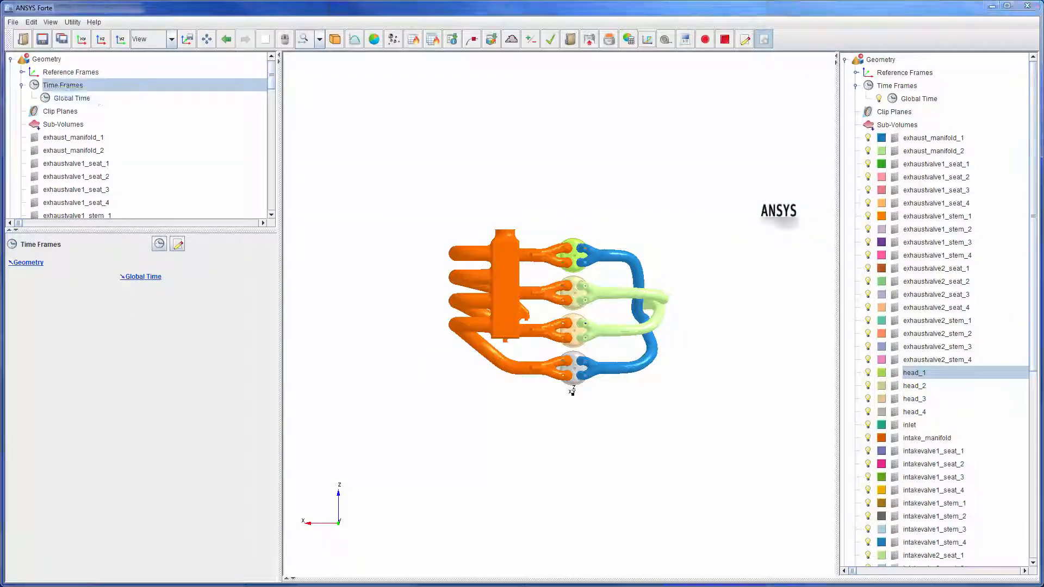
pyautogui.click(177, 242)
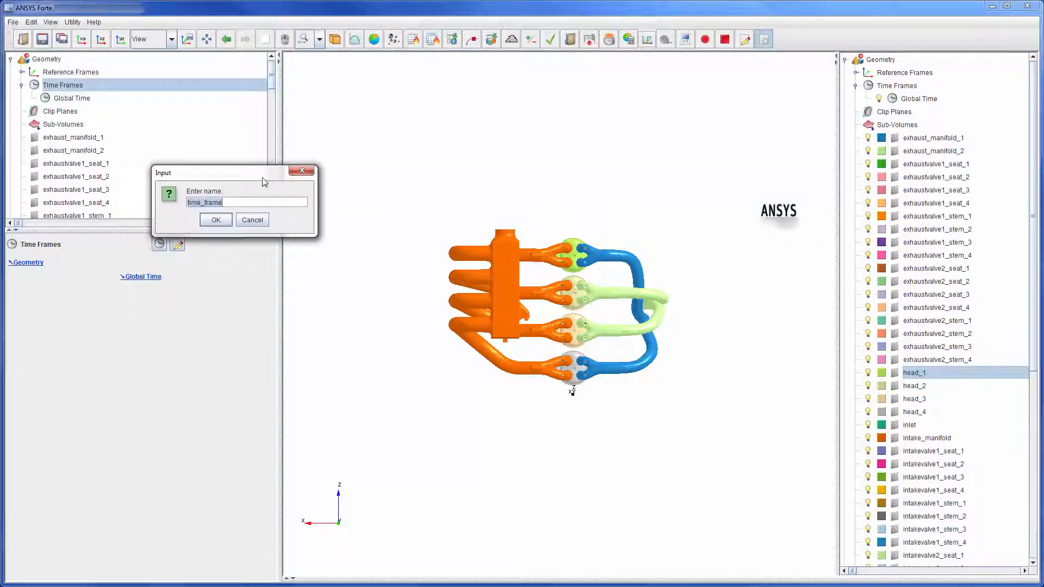
pyautogui.write('Cylinder')
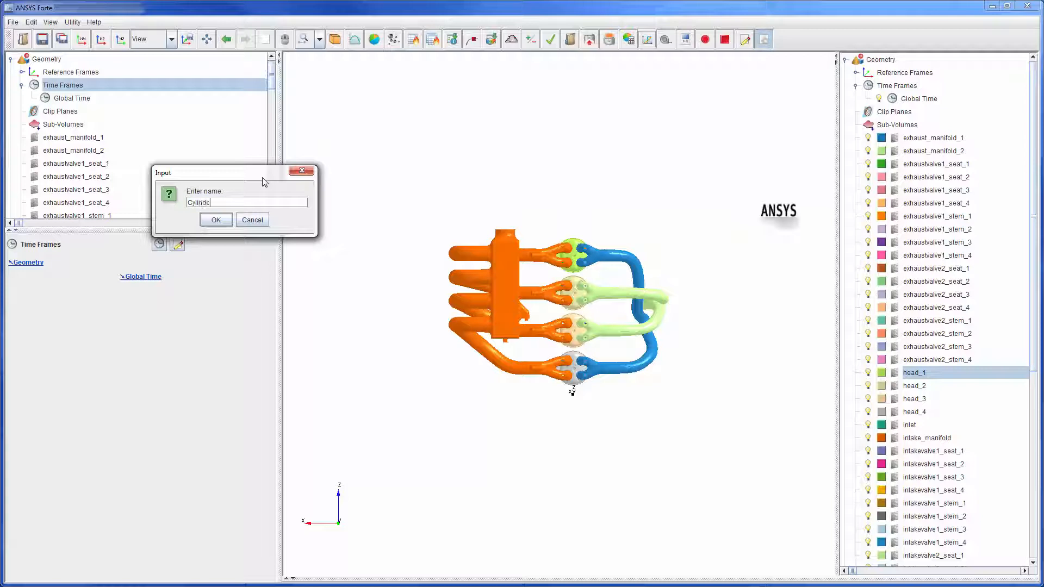
pyautogui.click(216, 219)
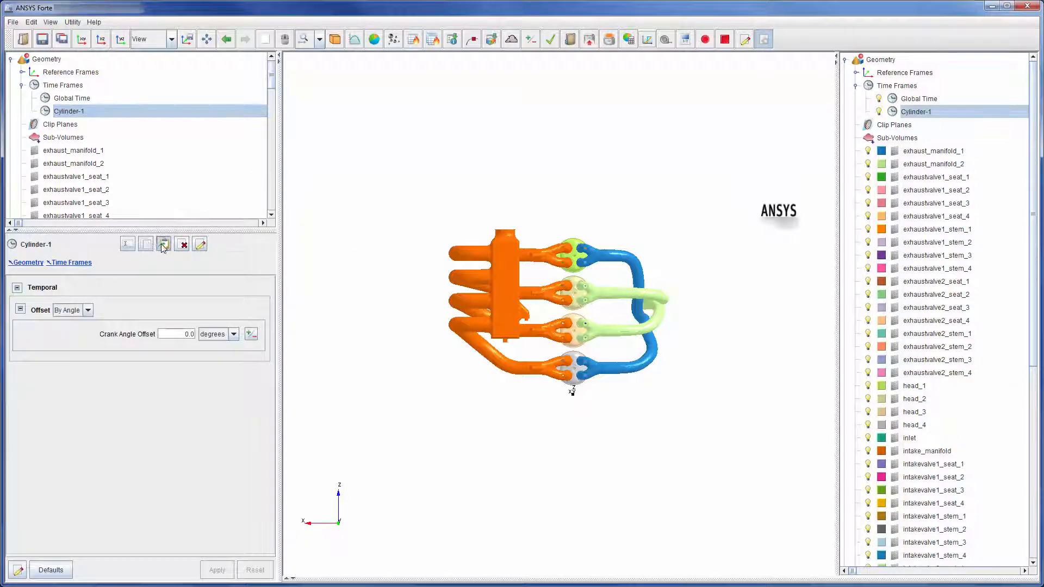
# - Copy it as Cylinder-3, Cylinder-4 and Cylinder-2 with crank angle offsets 180, 360 and 540 degrees
pyautogui.click(164, 243)
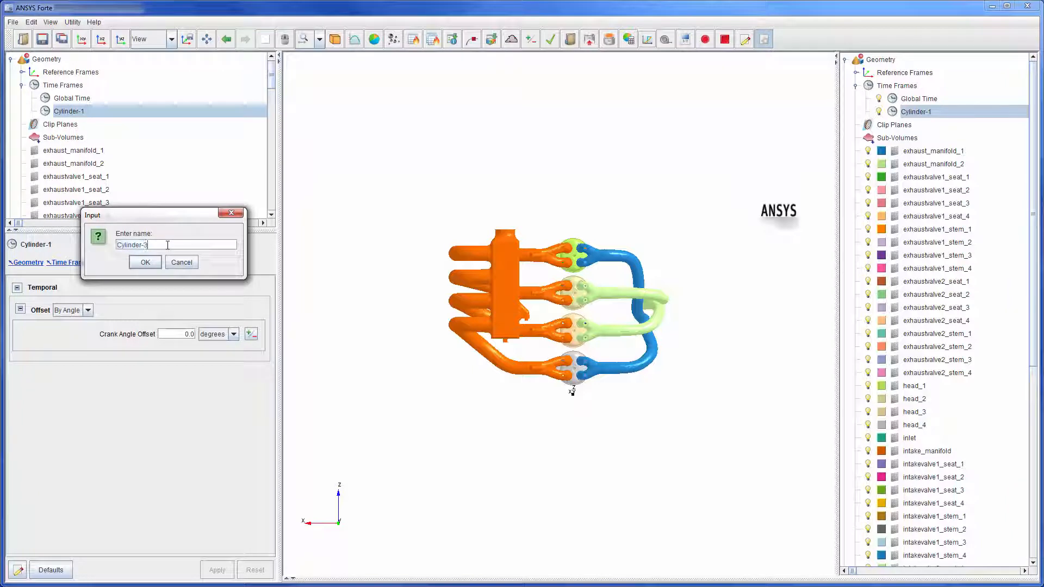
pyautogui.click(144, 263)
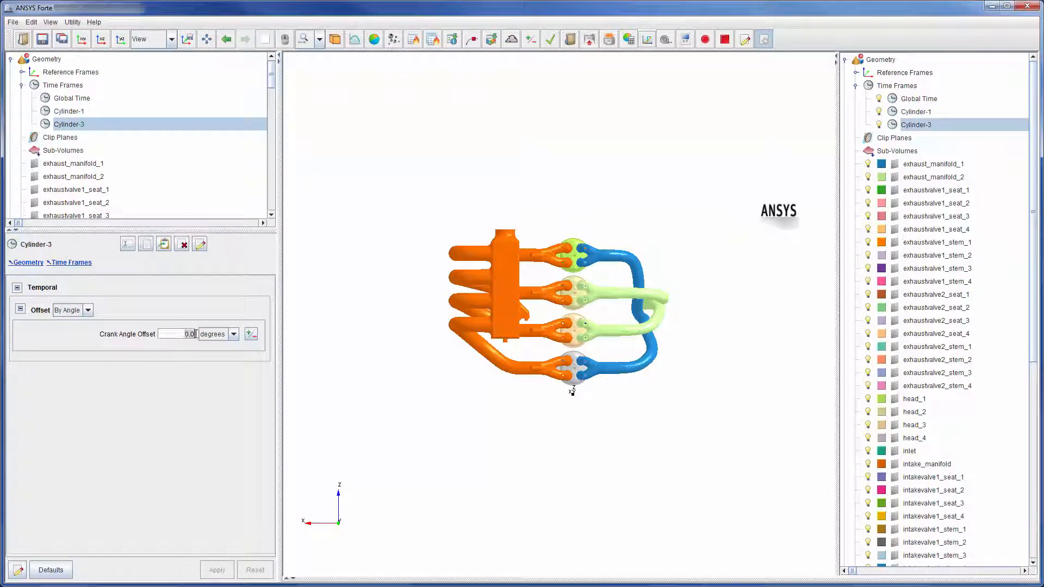
pyautogui.write('180')
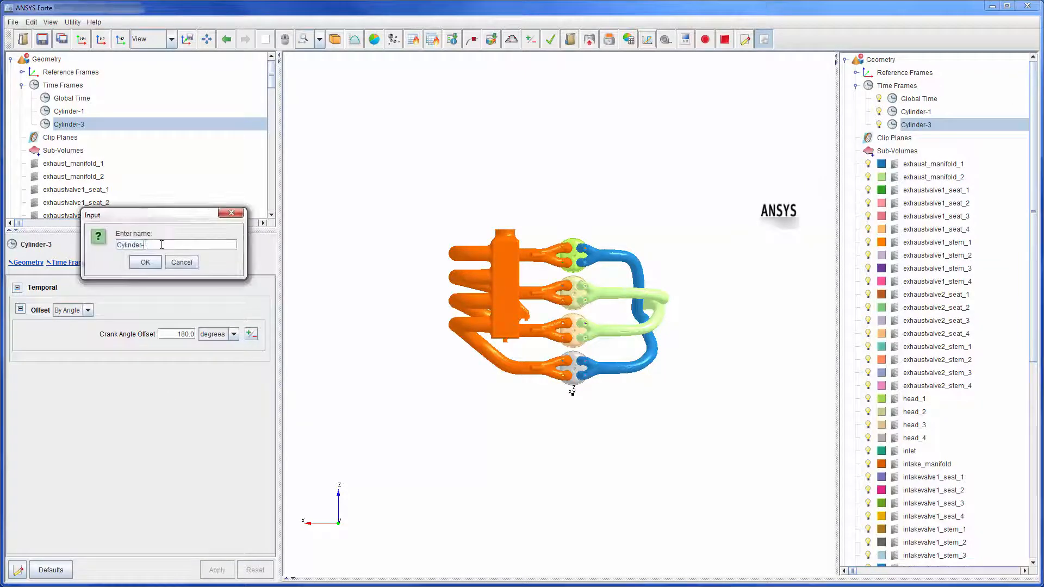
pyautogui.click(145, 262)
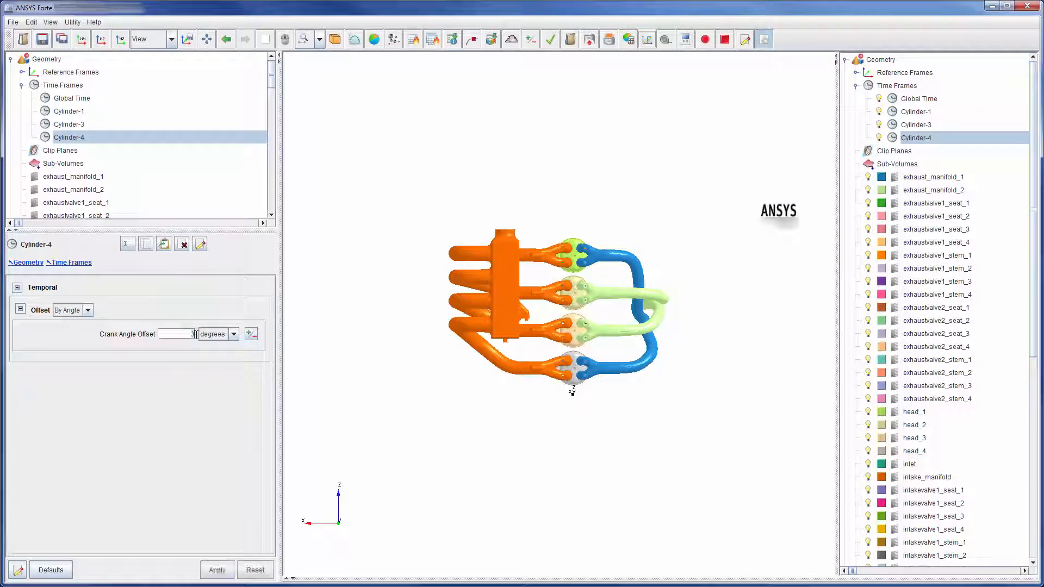
pyautogui.write('360.0')
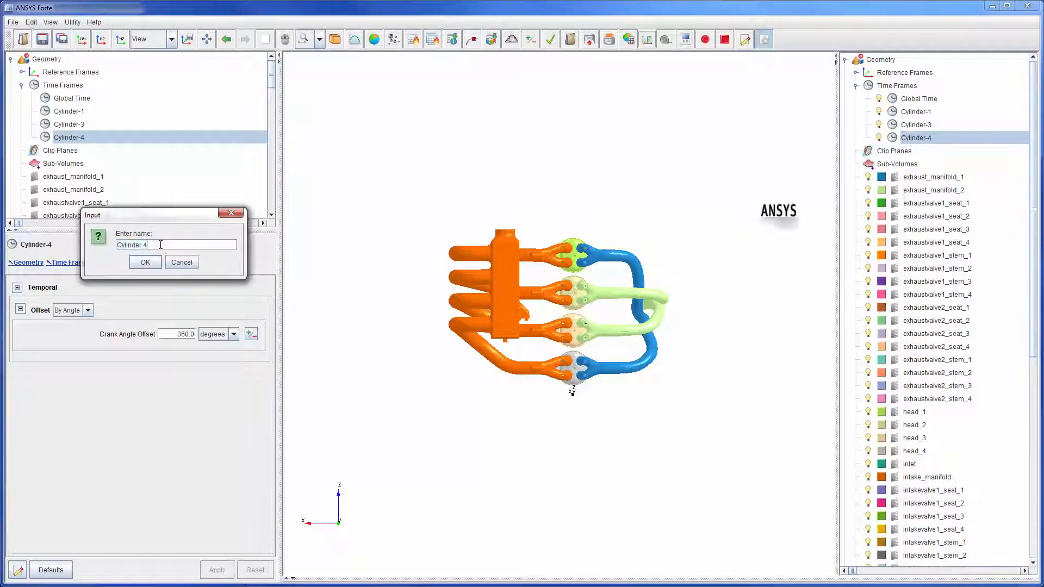
pyautogui.write('Cylinder-2')
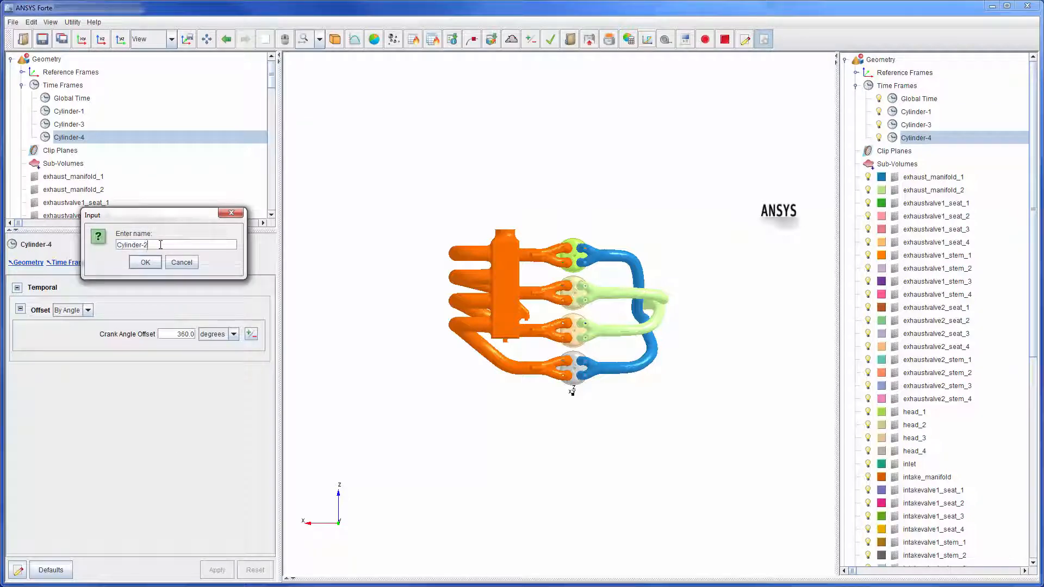
pyautogui.click(145, 262)
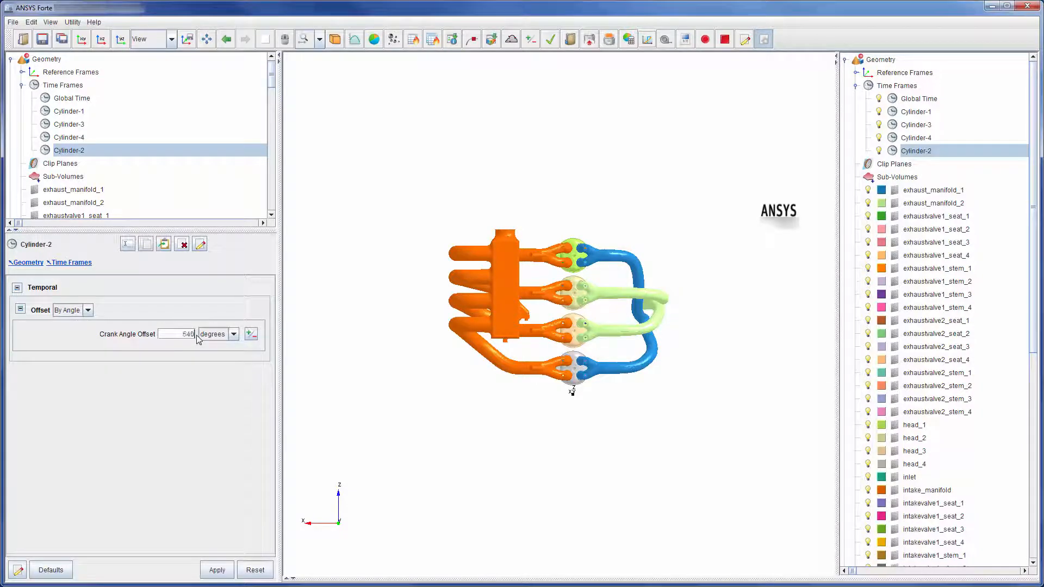
pyautogui.click(216, 568)
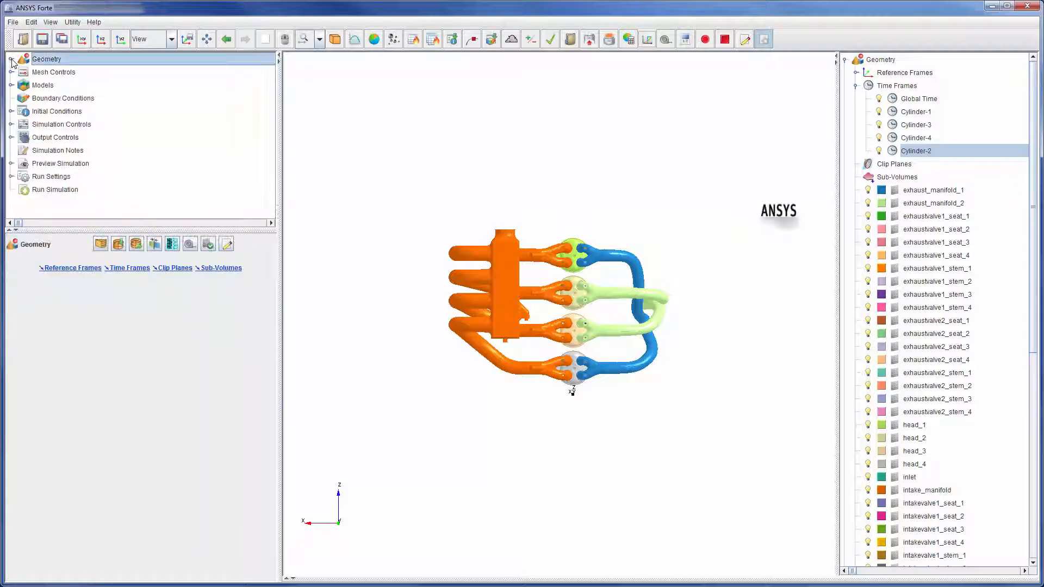
# - Place the mesh material point in Frame-C1 and highlight head_1 in the engine view
pyautogui.click(11, 71)
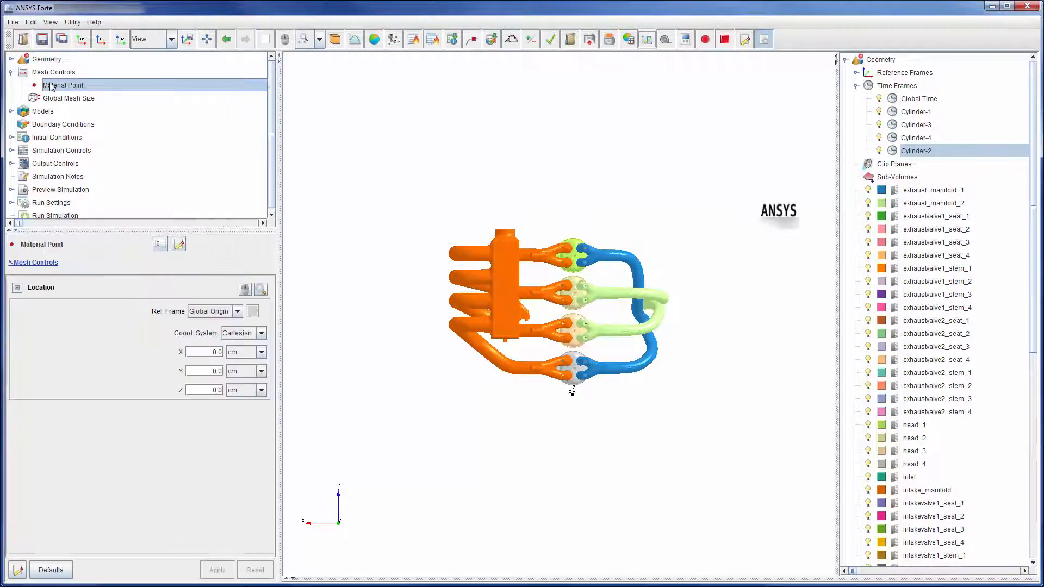
pyautogui.click(238, 311)
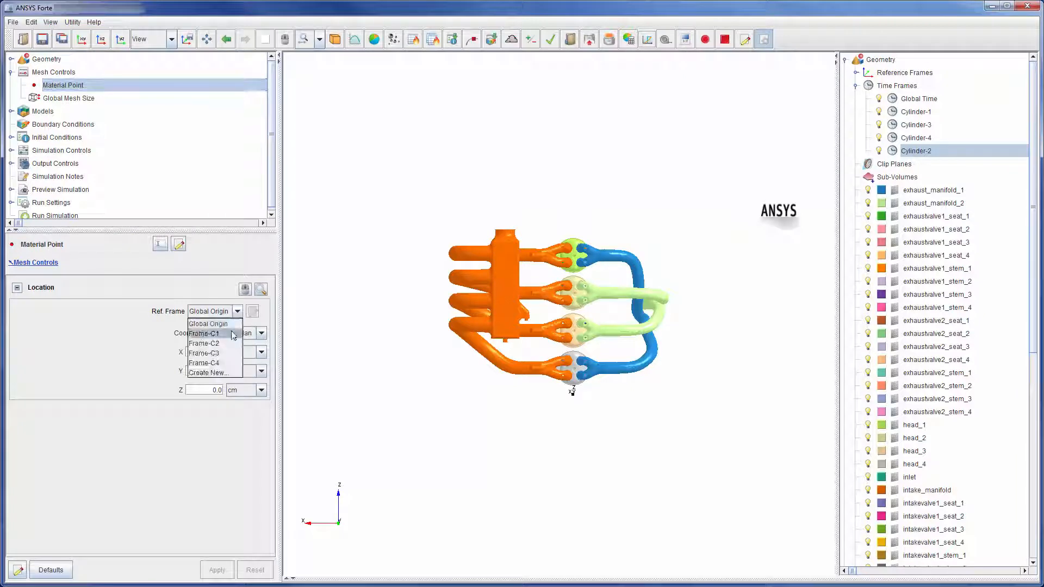
pyautogui.click(204, 333)
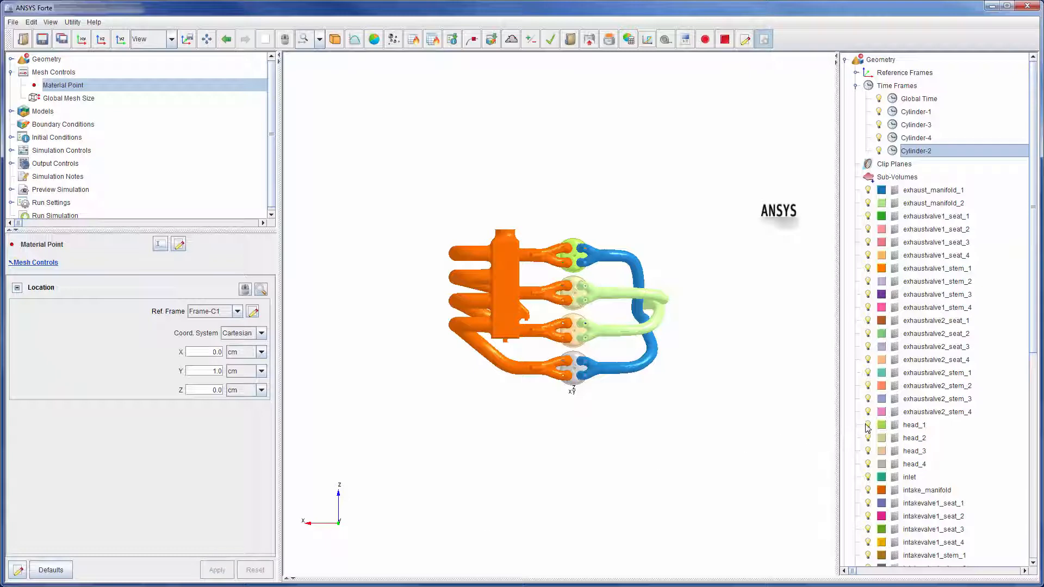
pyautogui.click(915, 425)
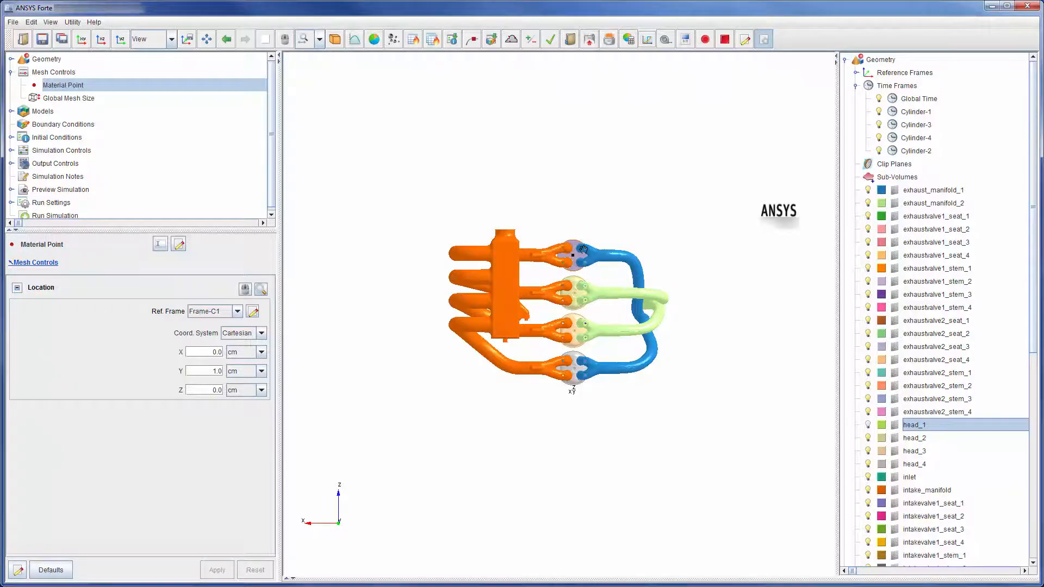
# - Review the Global Mesh Size value and choose its length unit
pyautogui.click(69, 98)
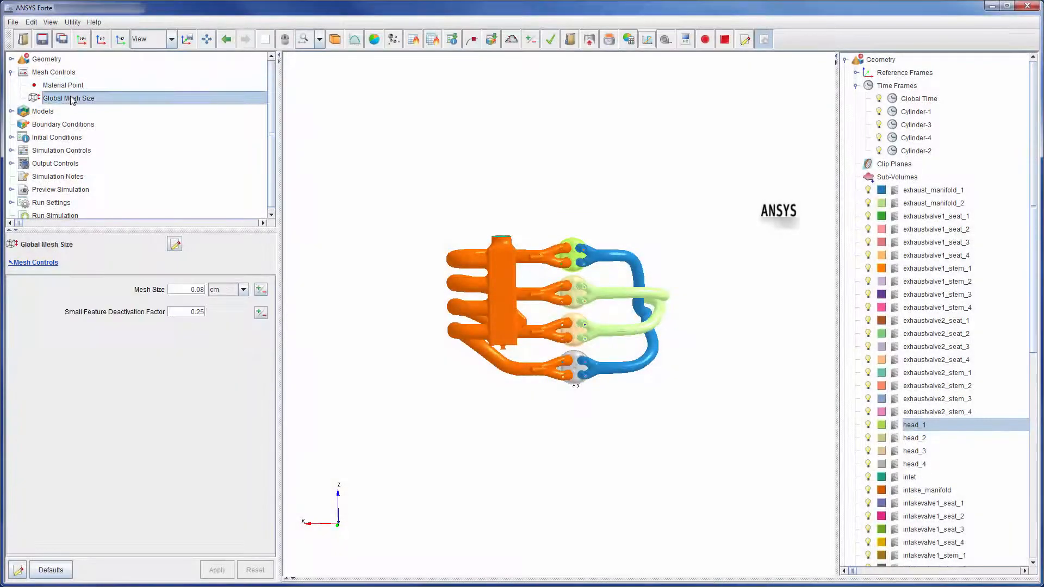
pyautogui.click(194, 290)
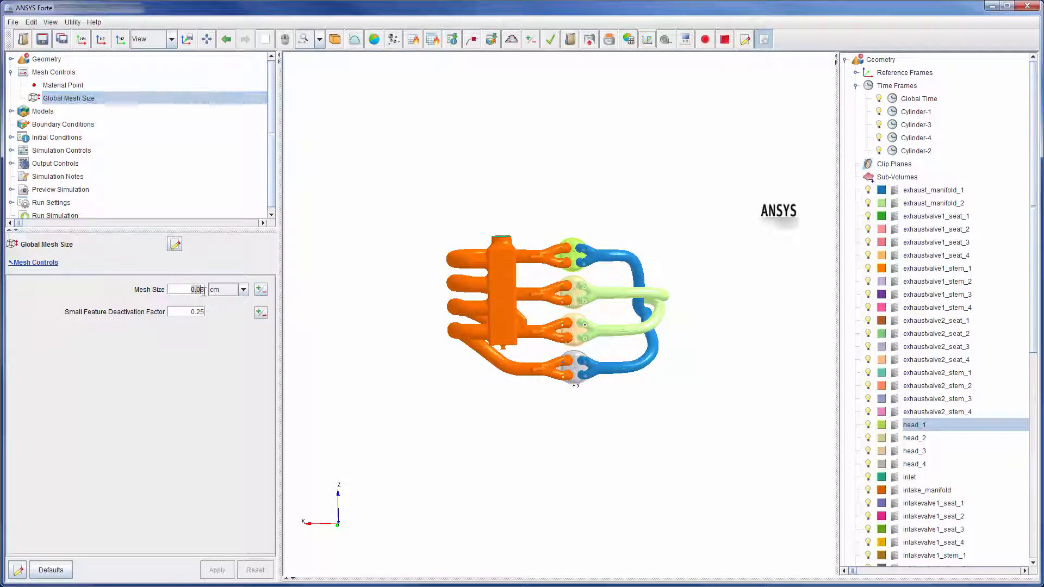
pyautogui.click(242, 289)
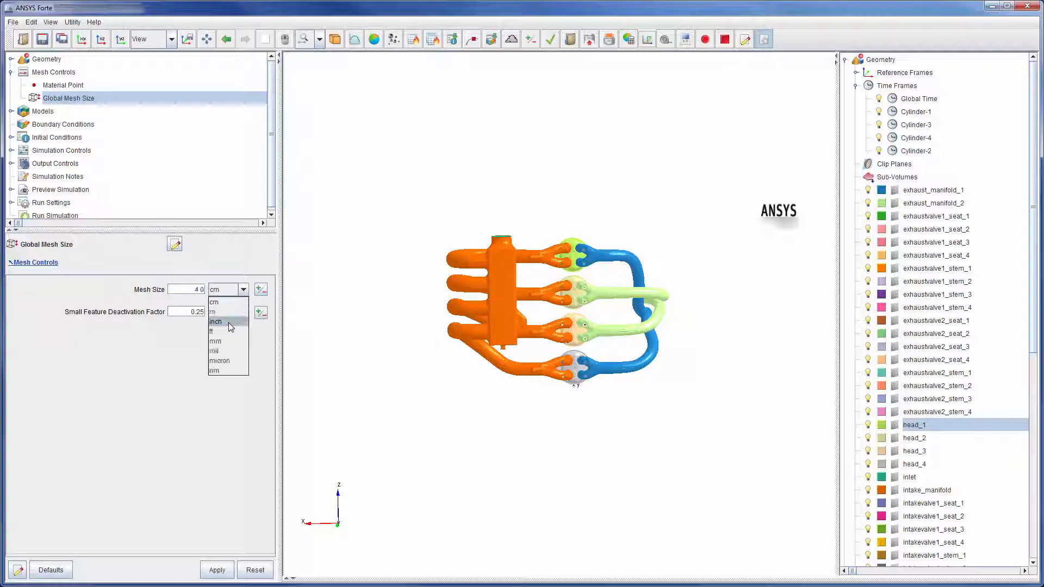
pyautogui.click(215, 341)
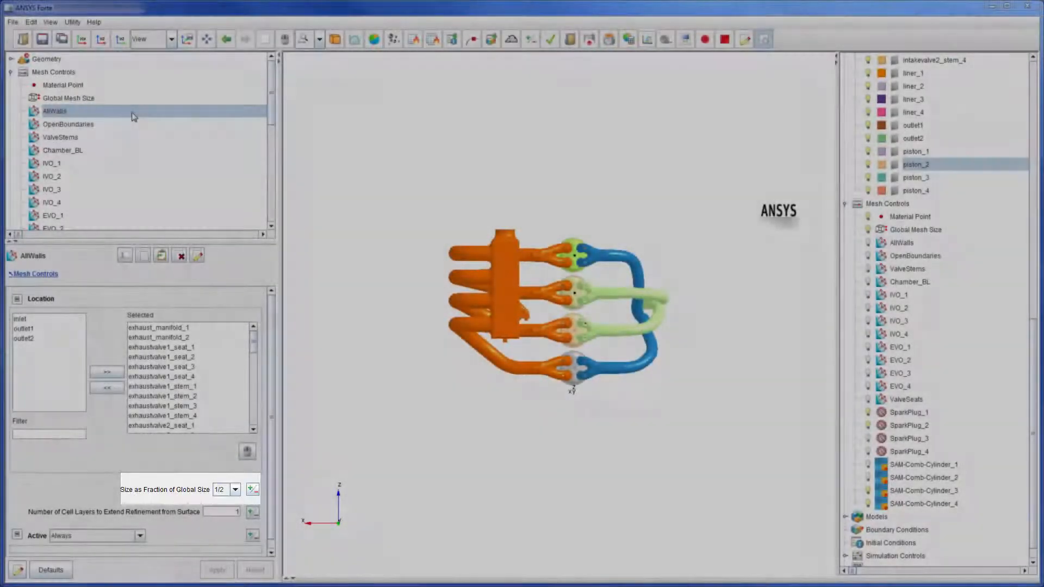
# - Review OpenBoundaries with inlet and outlet1 highlighted, then ValveStems and Chamber_BL refinements
pyautogui.click(68, 124)
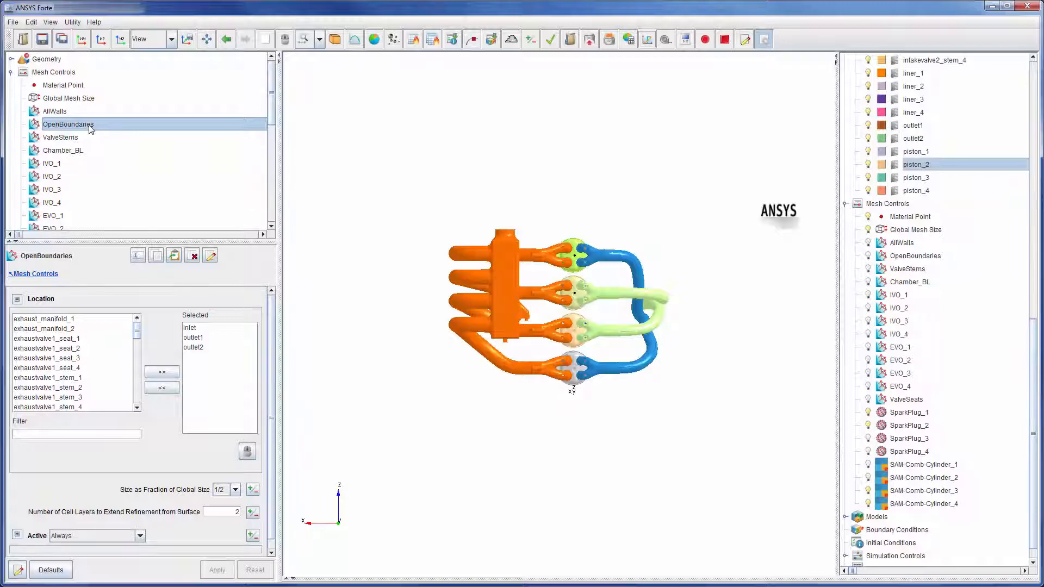
pyautogui.click(193, 327)
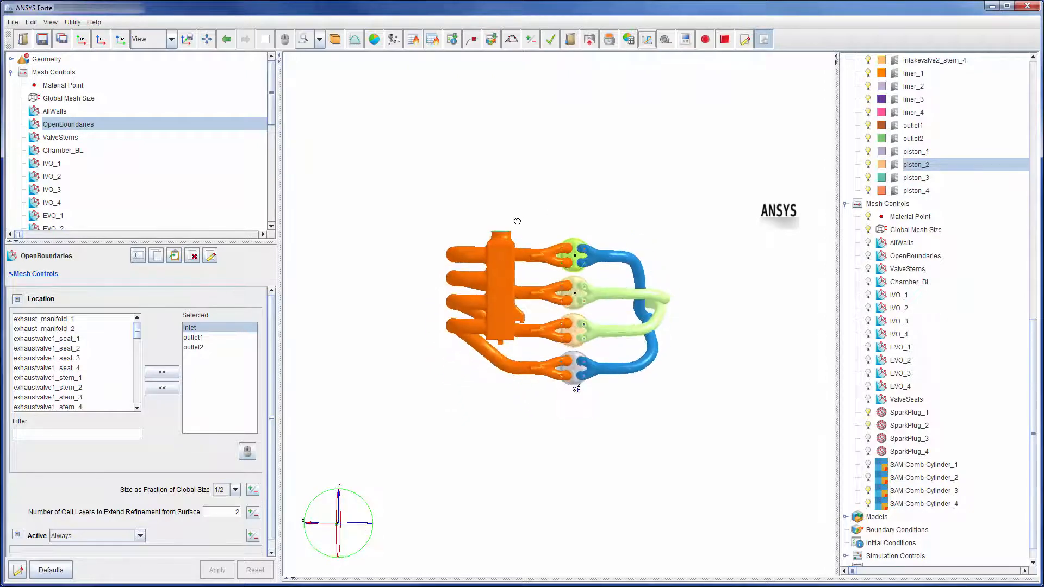
pyautogui.click(192, 338)
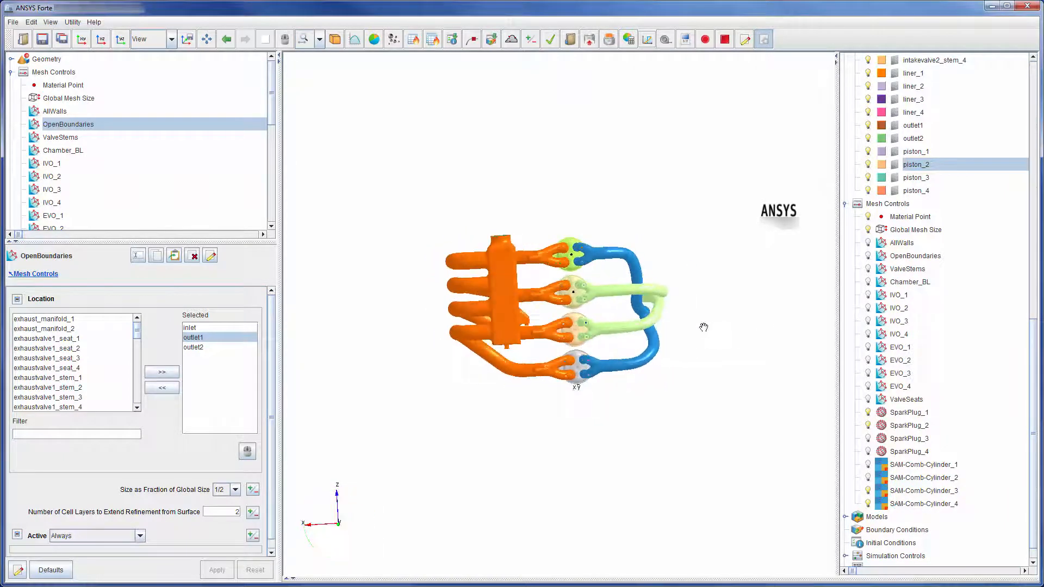
pyautogui.click(61, 137)
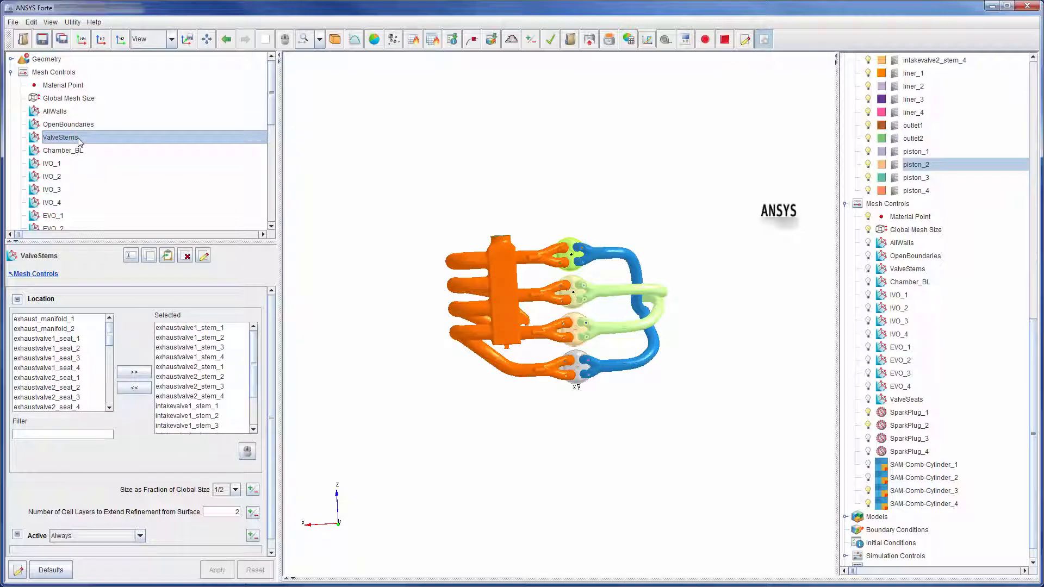
pyautogui.click(63, 150)
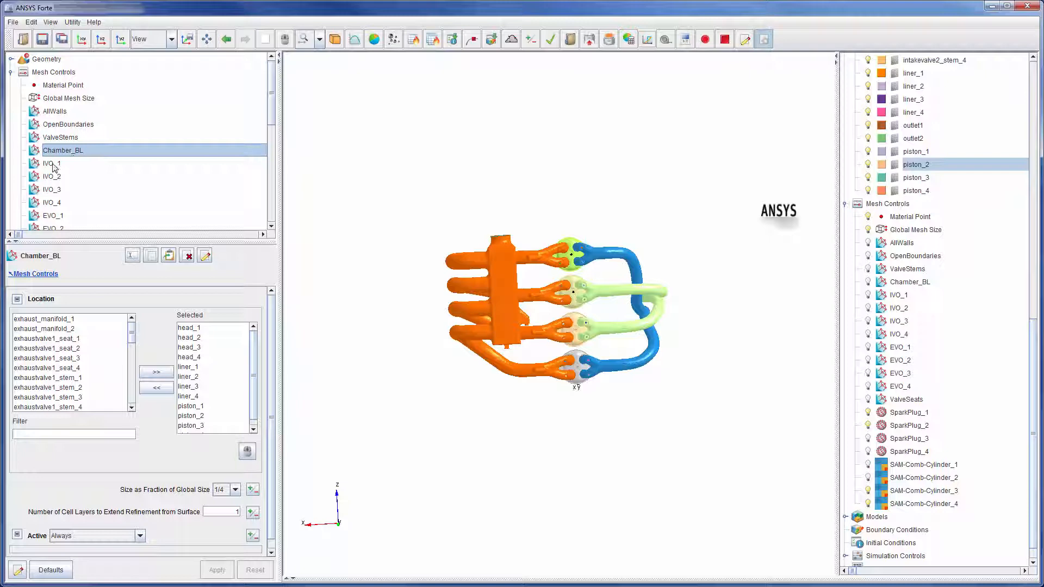
# - Check IVO_1 and IVO_2 follow Cylinder-1 and Cylinder-2 time frames, then bring up EVO_1
pyautogui.click(52, 163)
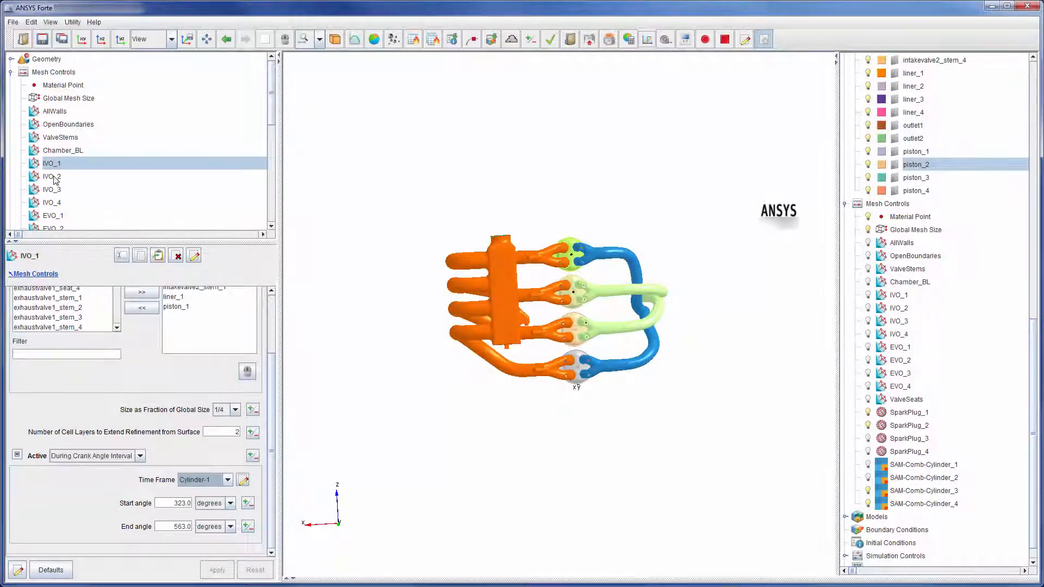
pyautogui.click(227, 479)
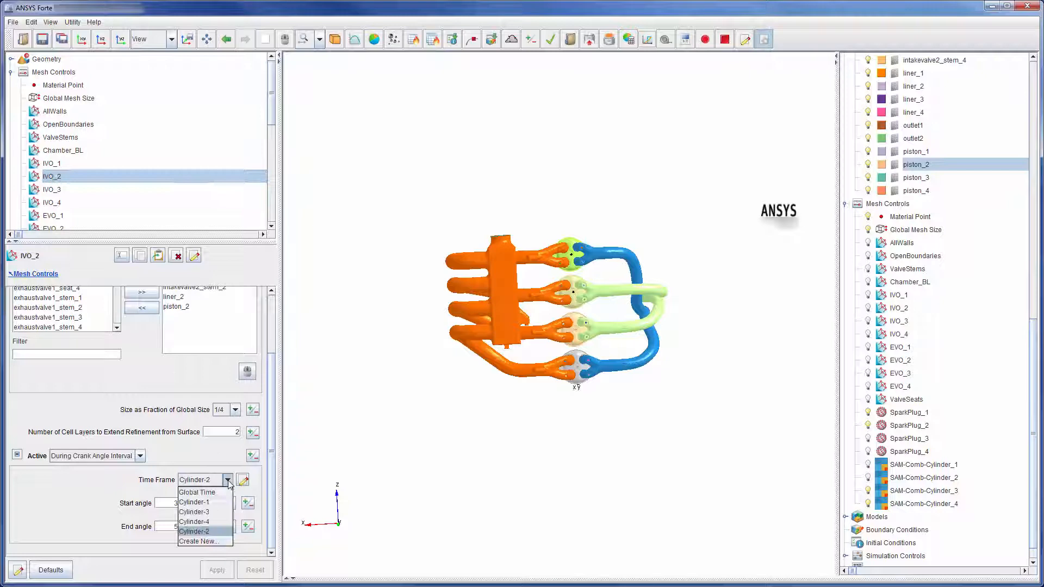
pyautogui.click(193, 532)
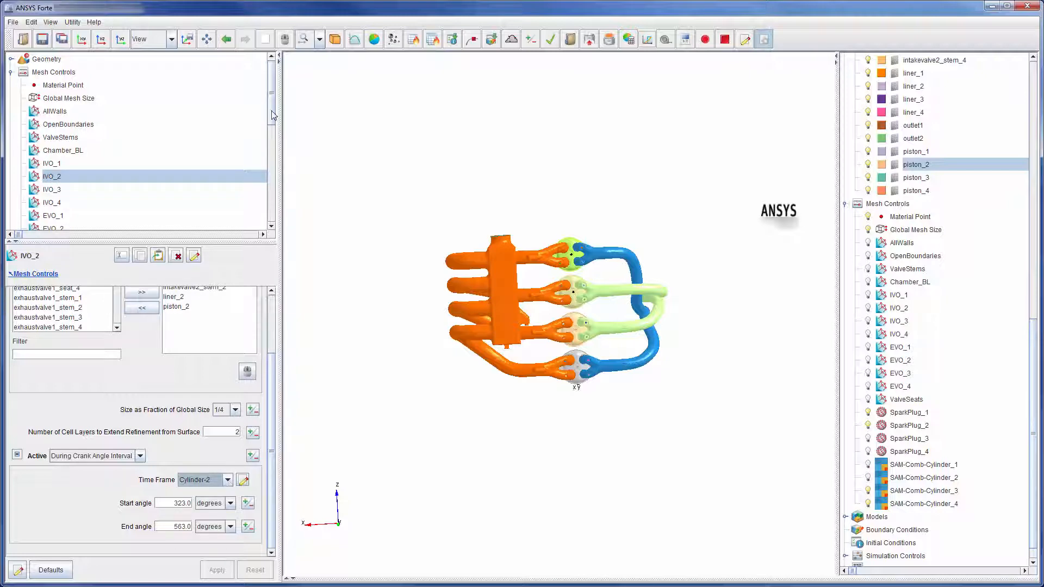
pyautogui.click(52, 127)
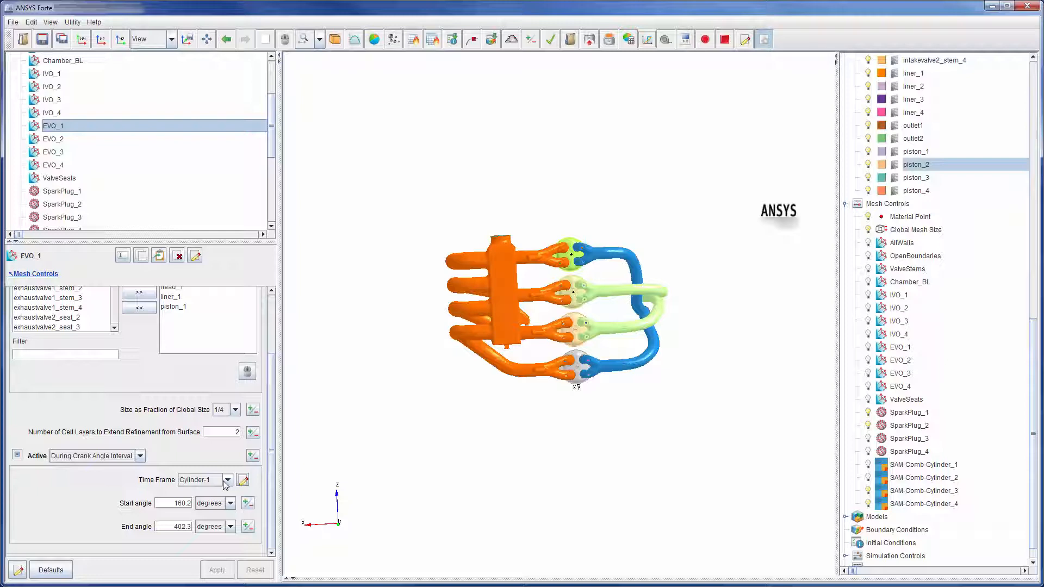
# - Confirm EVO_1 follows Cylinder-1 and EVO_2 keeps Cylinder-2 as its time frame
pyautogui.click(228, 479)
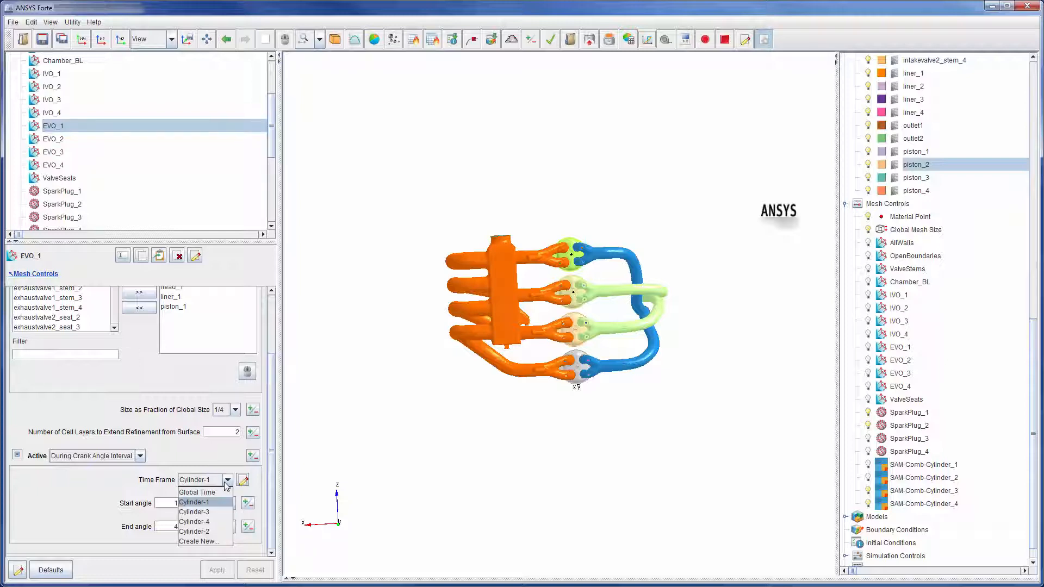
pyautogui.click(194, 502)
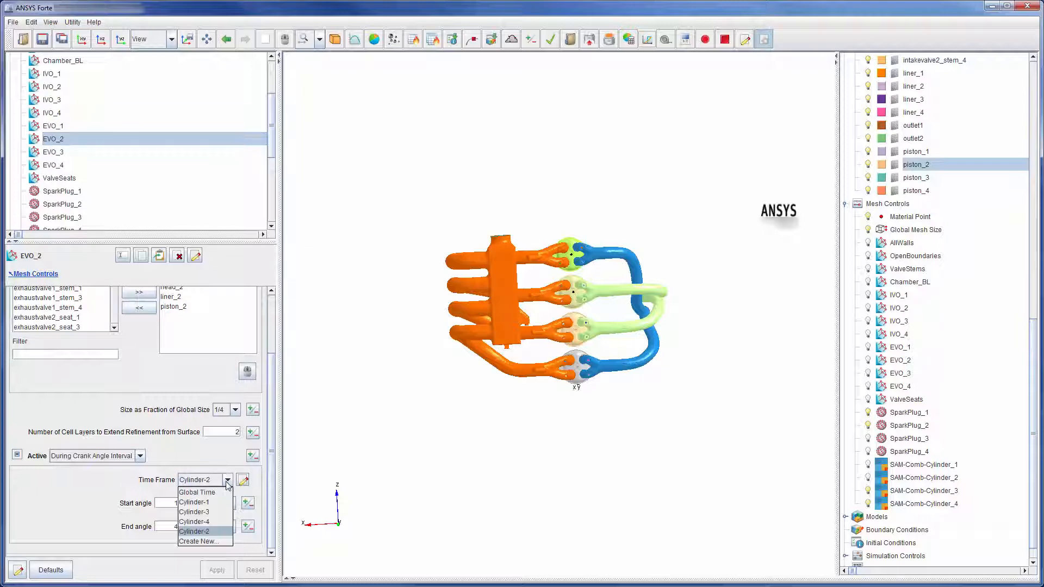
pyautogui.click(195, 532)
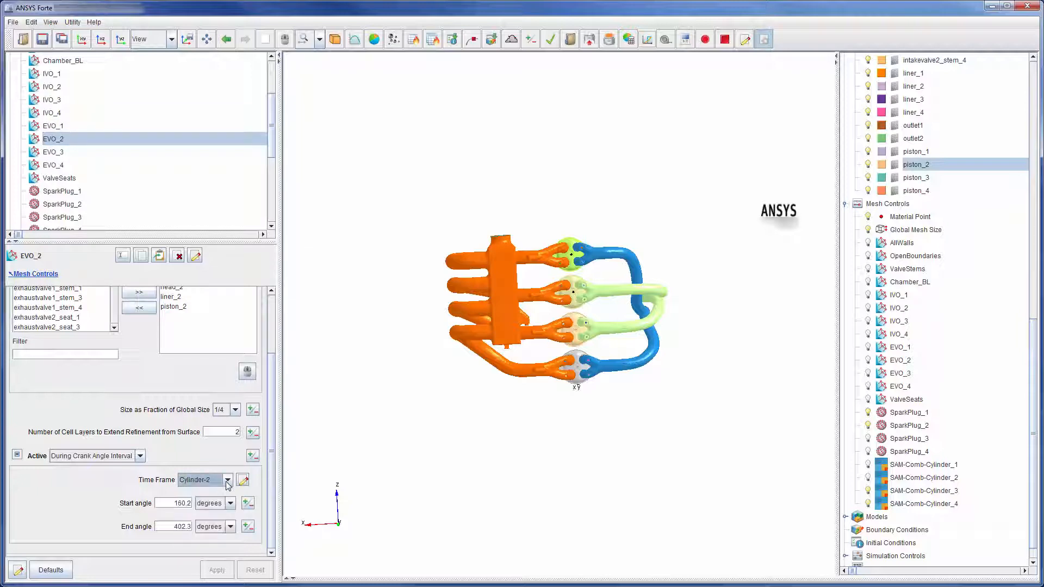
pyautogui.moveTo(81, 193)
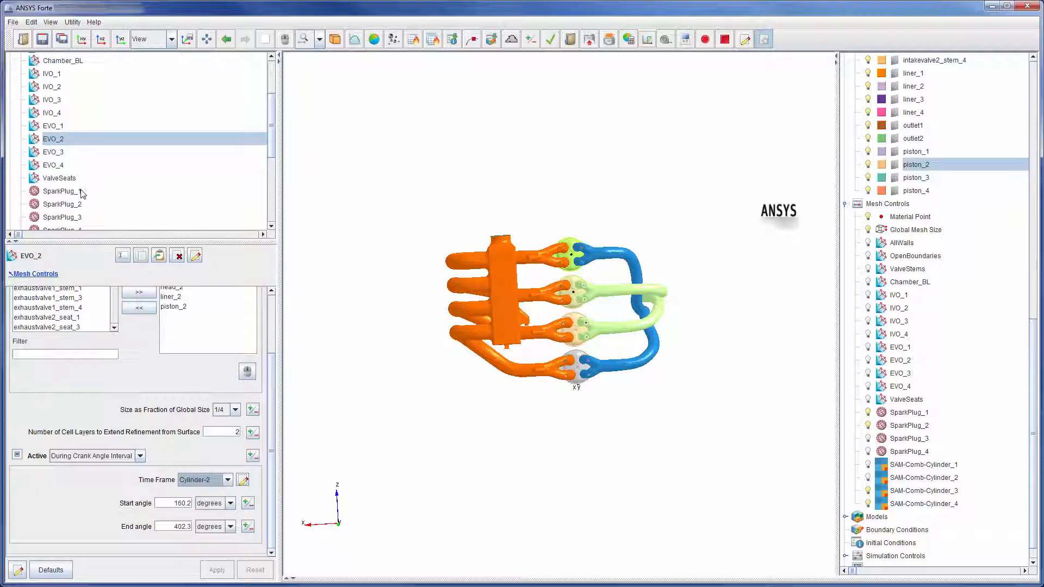
# - Select the SparkPlug_1 refinement in the Mesh Controls tree to view its settings
pyautogui.click(63, 192)
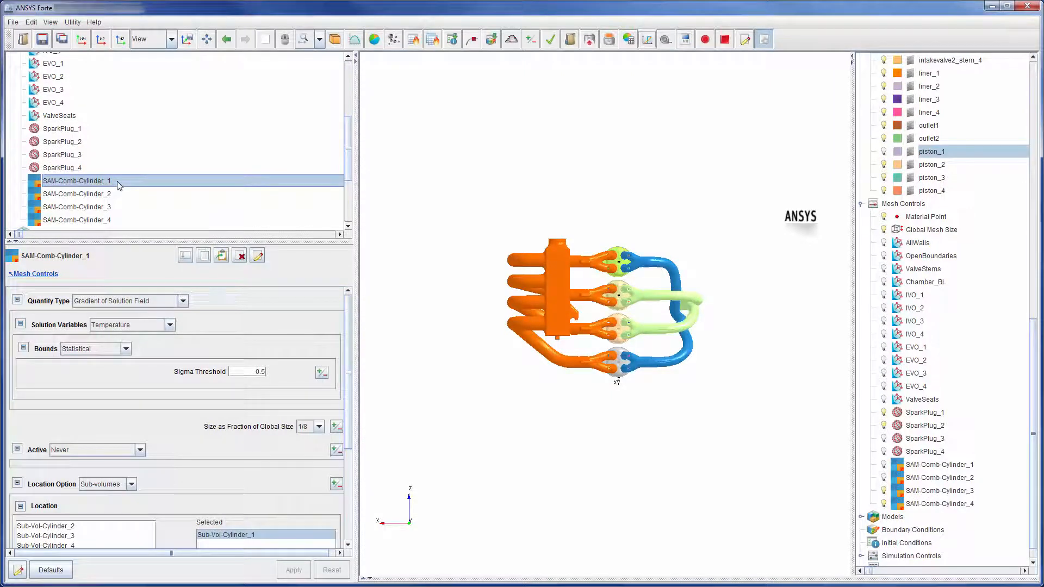
pyautogui.moveTo(204, 304)
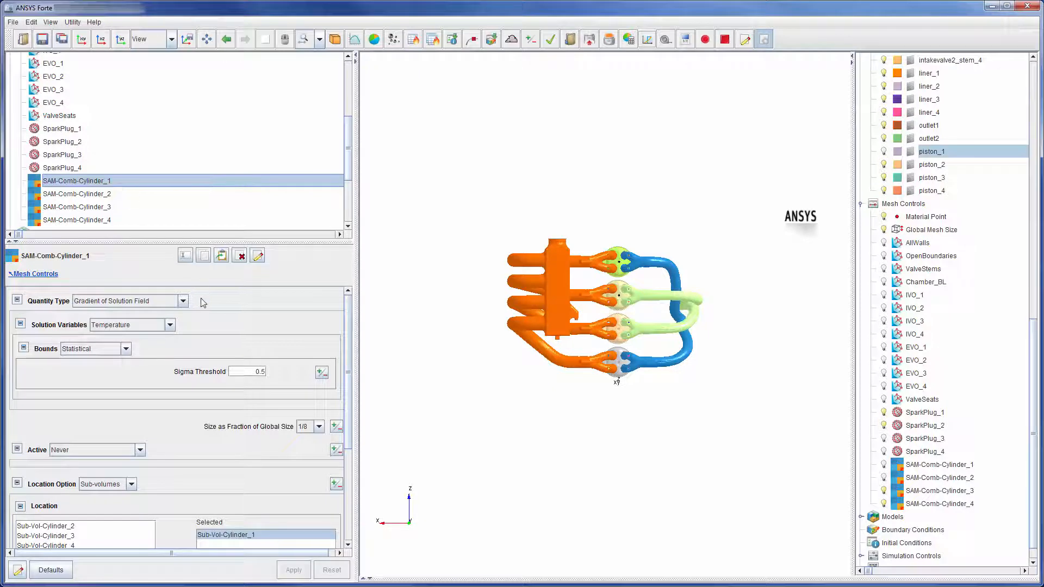